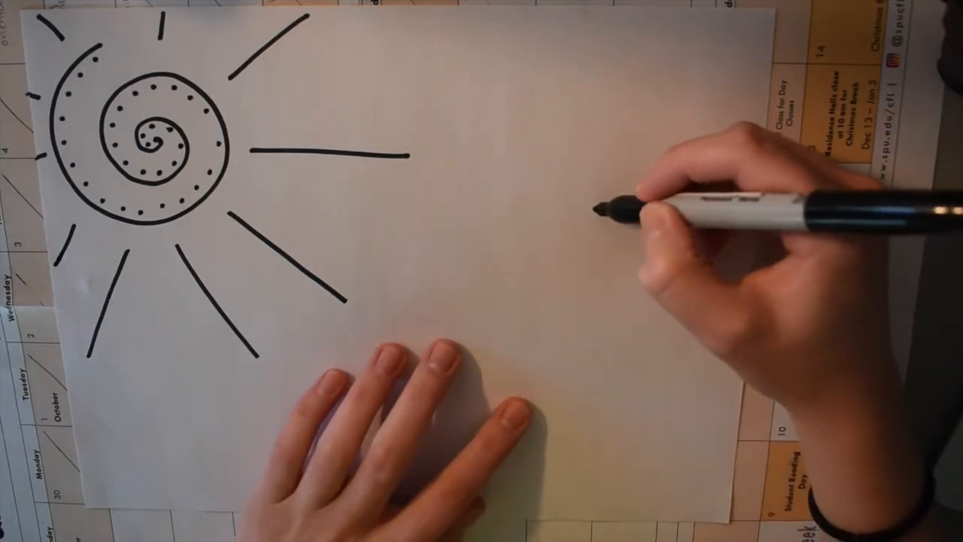
left_click_drag(572, 98, 587, 203)
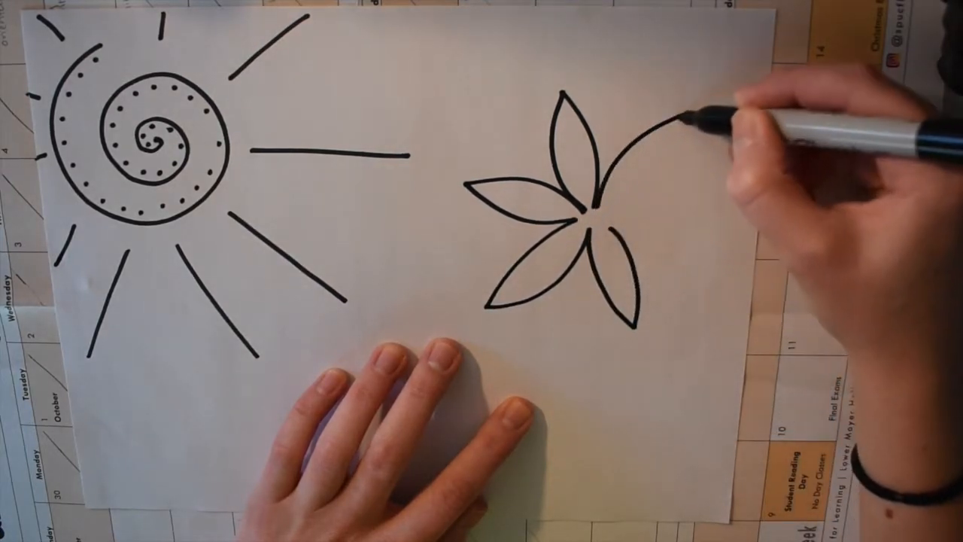
left_click_drag(677, 128, 685, 226)
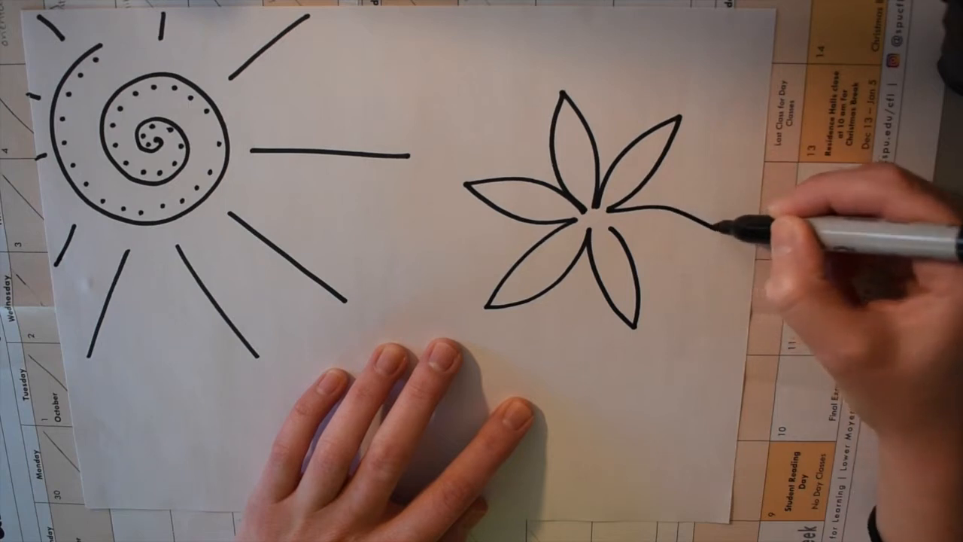